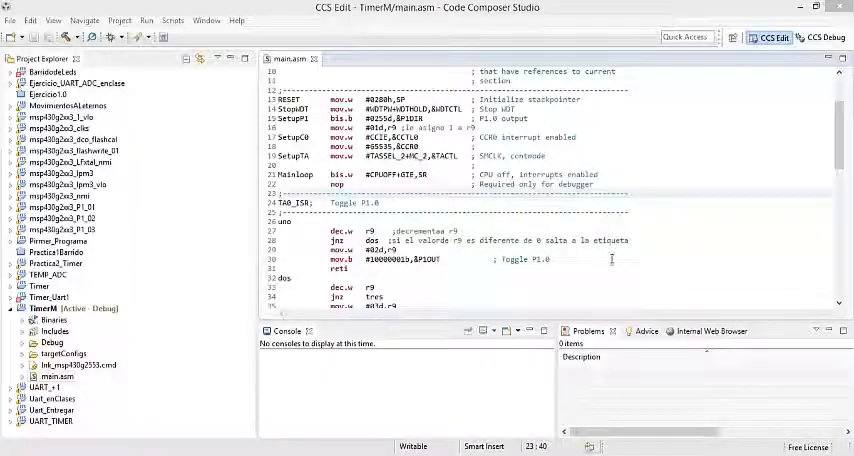
# Step: Scroll to the top of main.asm to show the RESET, StopWDT, SetupP1, SetupC0 and SetupTA code
pyautogui.scroll(3)
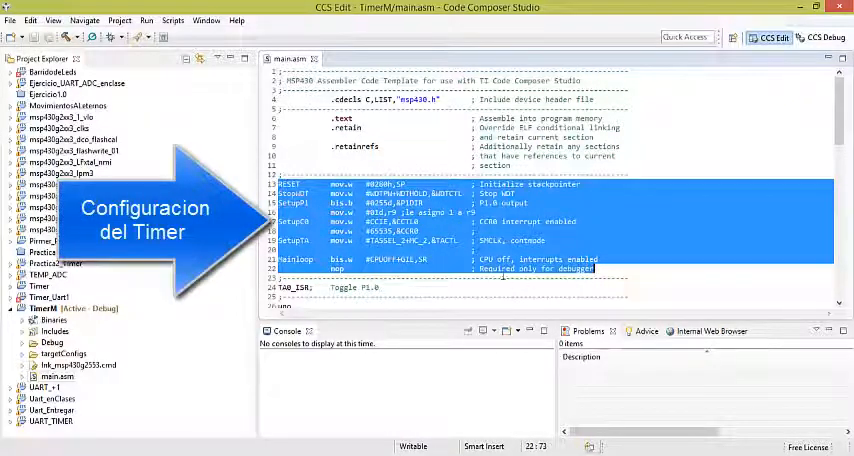
# Step: Scroll down to the TA0_ISR routine with its uno and dos label blocks
pyautogui.scroll(-3)
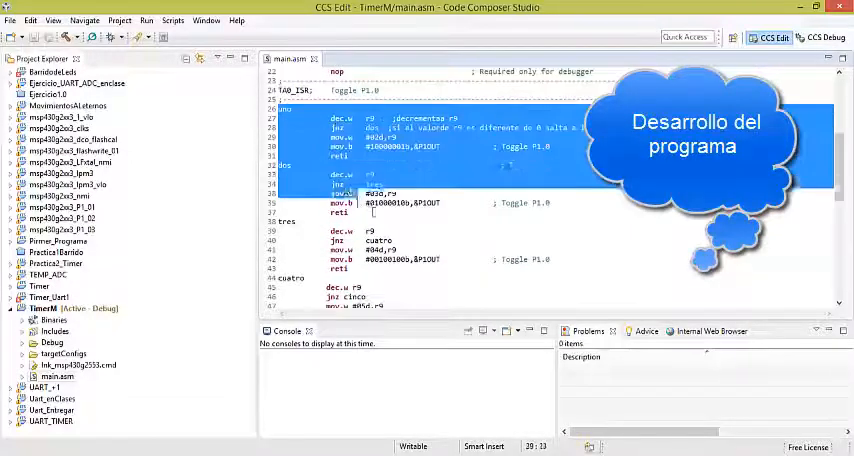
# Step: Scroll past the cinco to ocho labels down to the RESET and TA0_ISR interrupt vectors
pyautogui.scroll(-3)
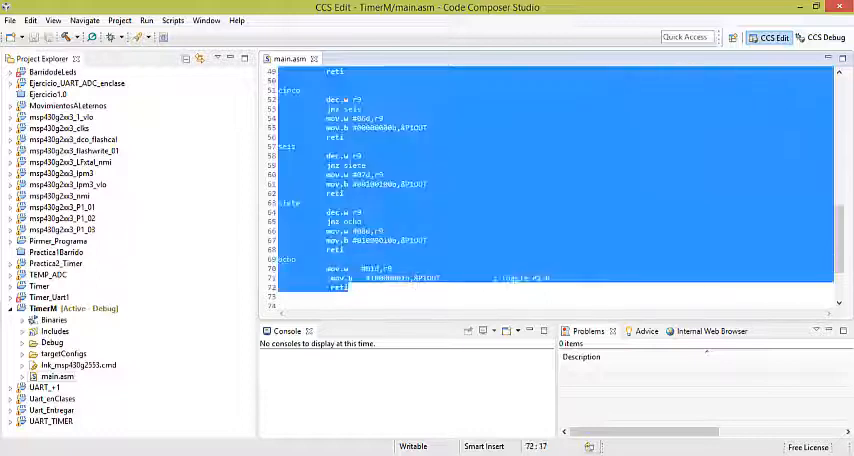
pyautogui.scroll(3)
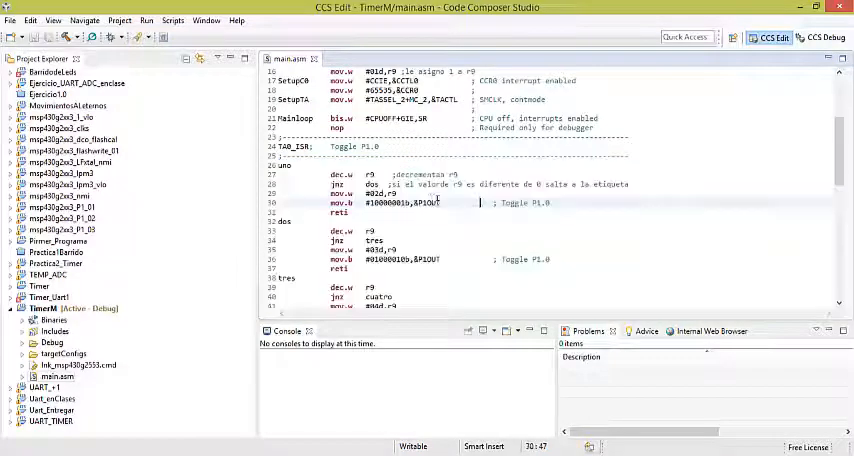
pyautogui.doubleClick(425, 174)
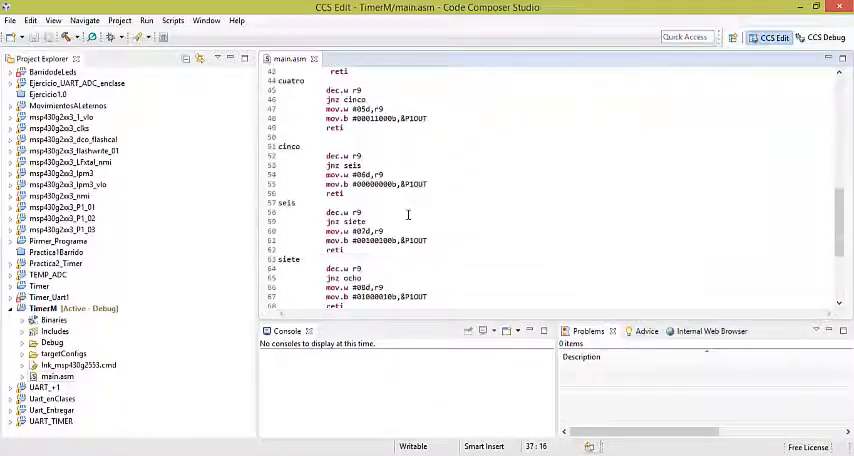
pyautogui.scroll(-3)
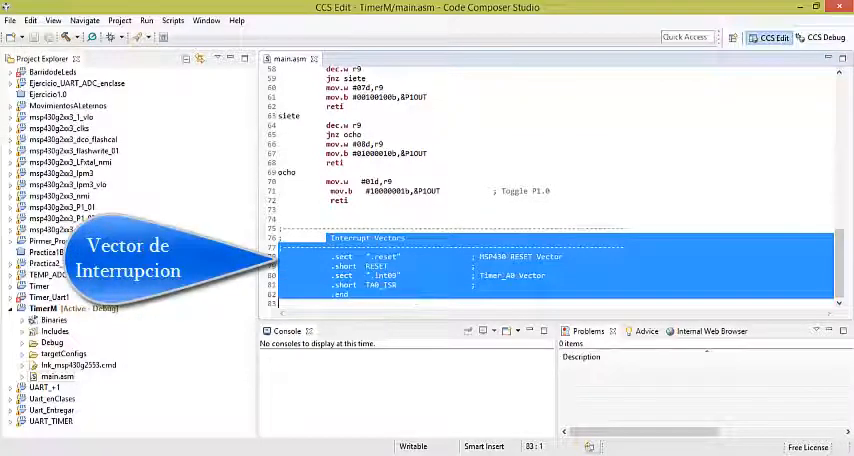
pyautogui.click(452, 211)
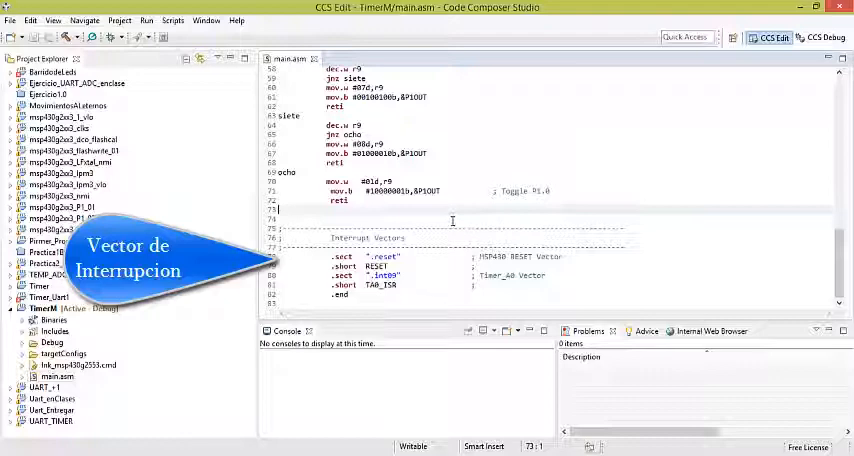